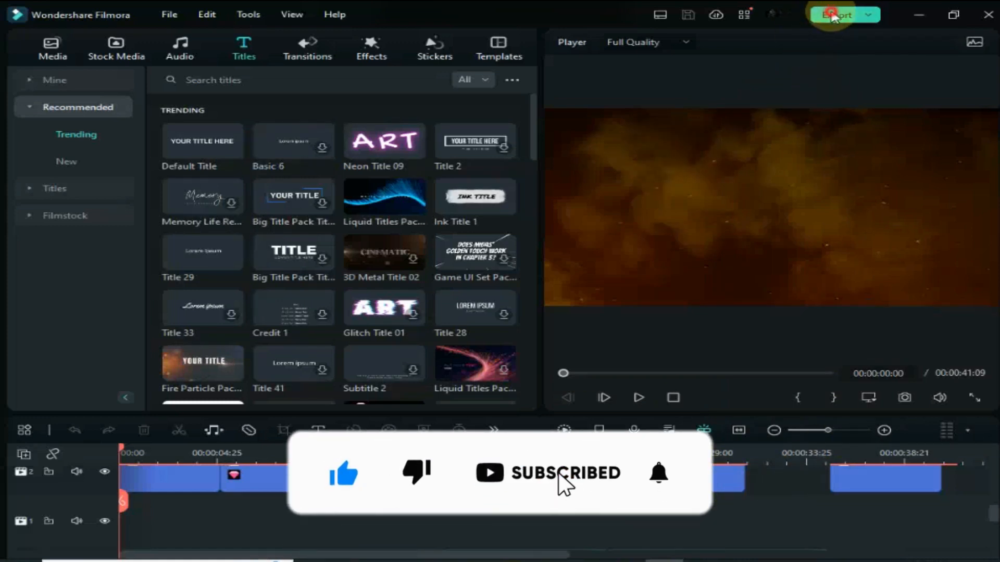
Name the export output 013 and start a first export attempt
click(837, 14)
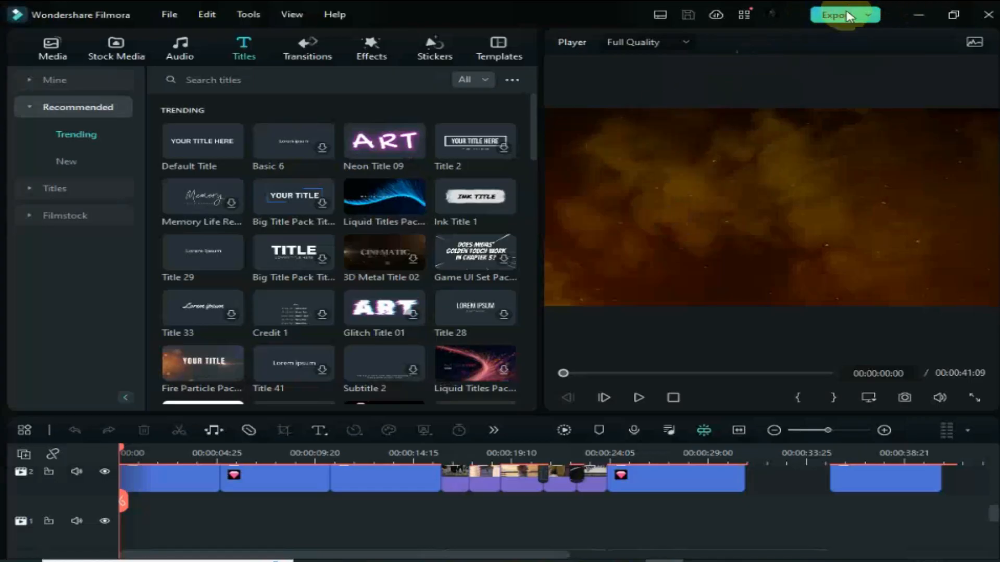
click(833, 15)
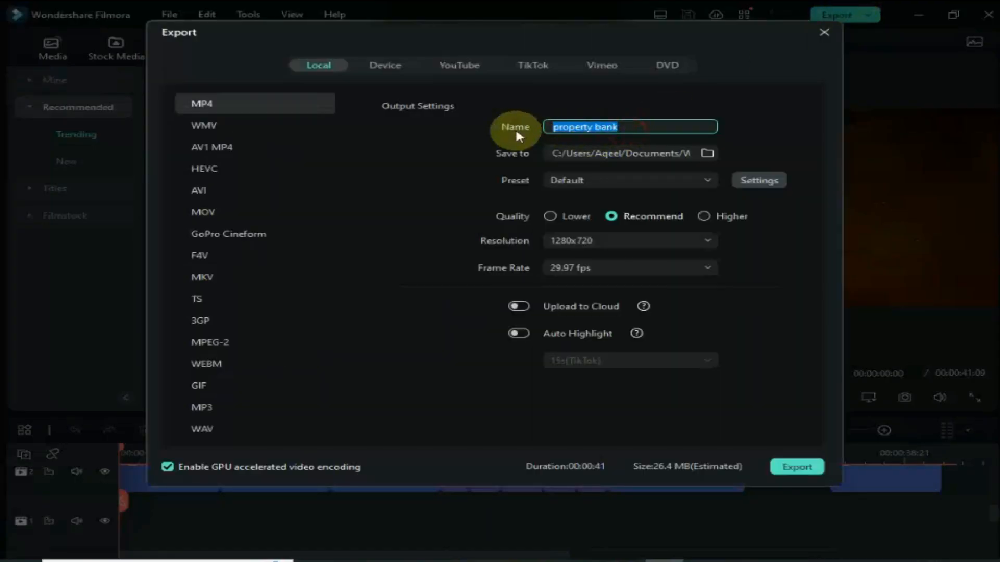
text(013)
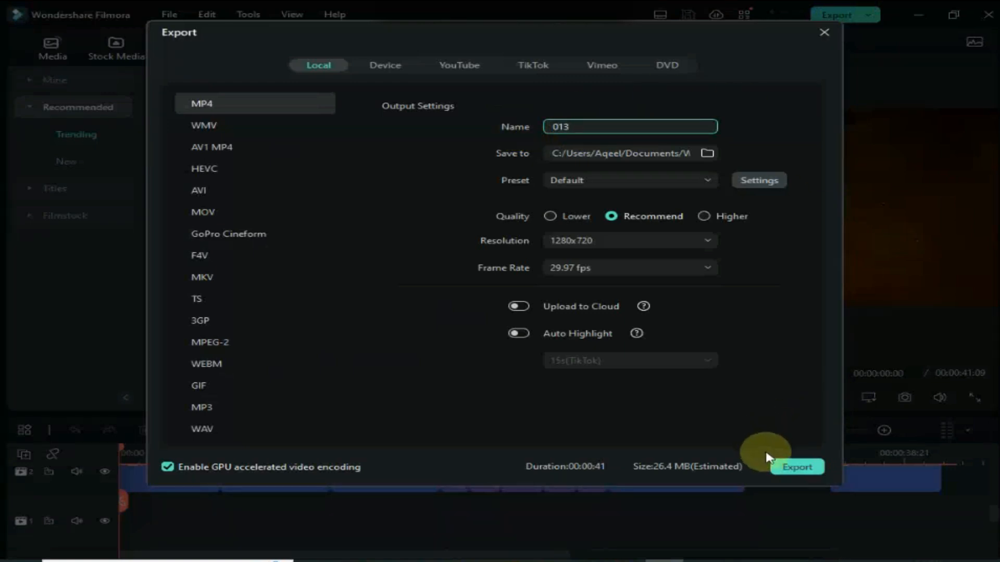
click(796, 467)
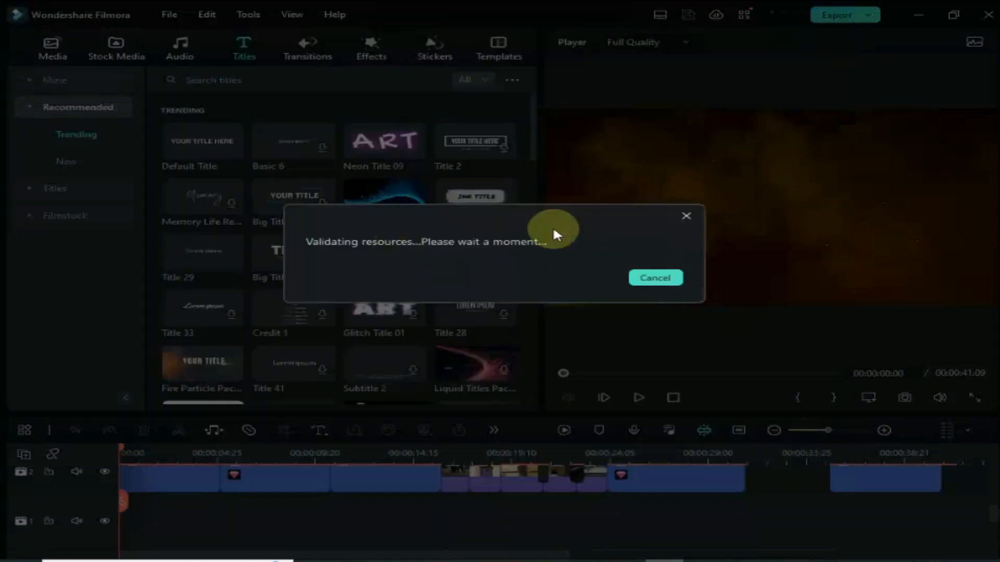
mouse_move(501, 262)
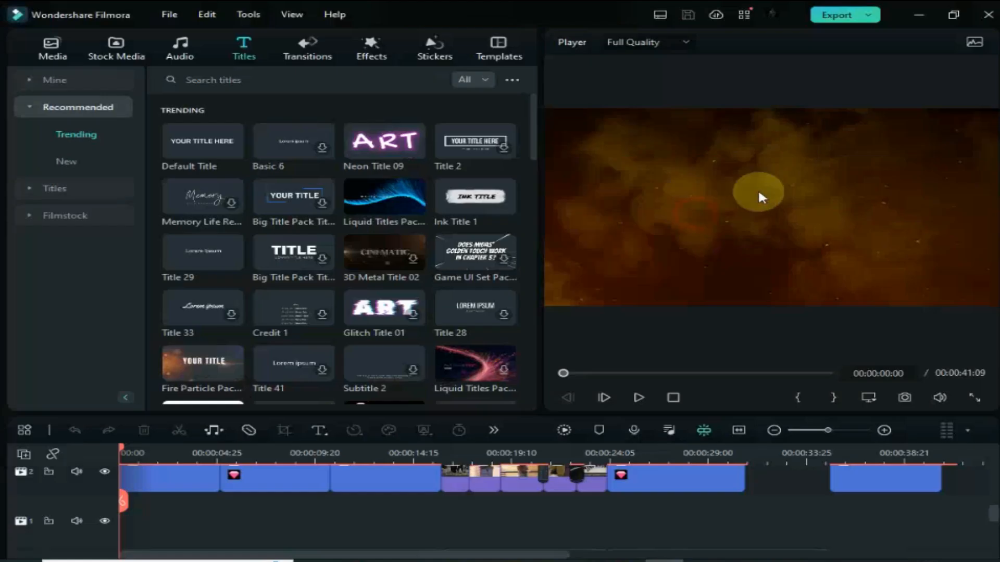
Rename the export to 00, browse the DVD, YouTube and Device tabs, then keep Local at 1280x720
click(837, 15)
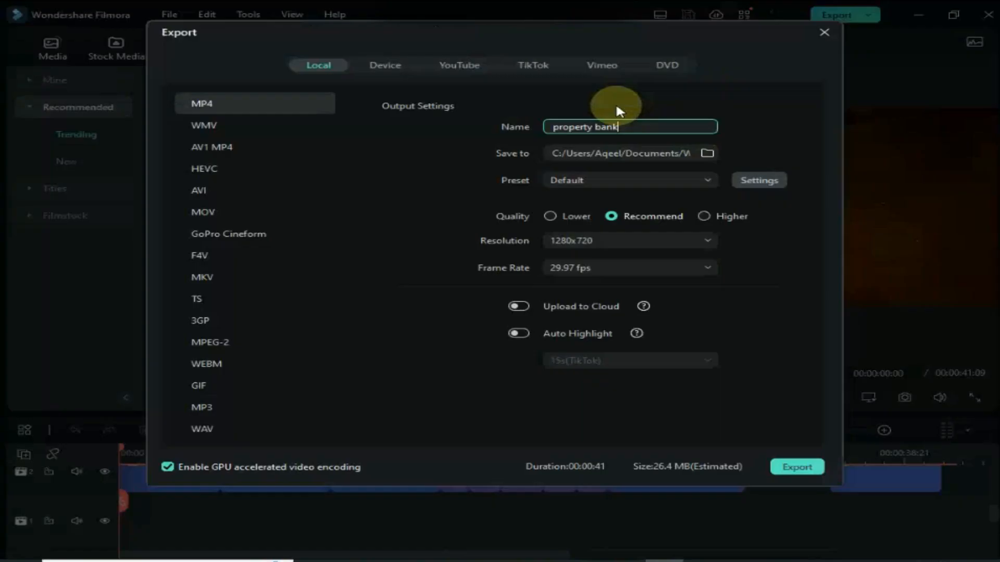
text(00)
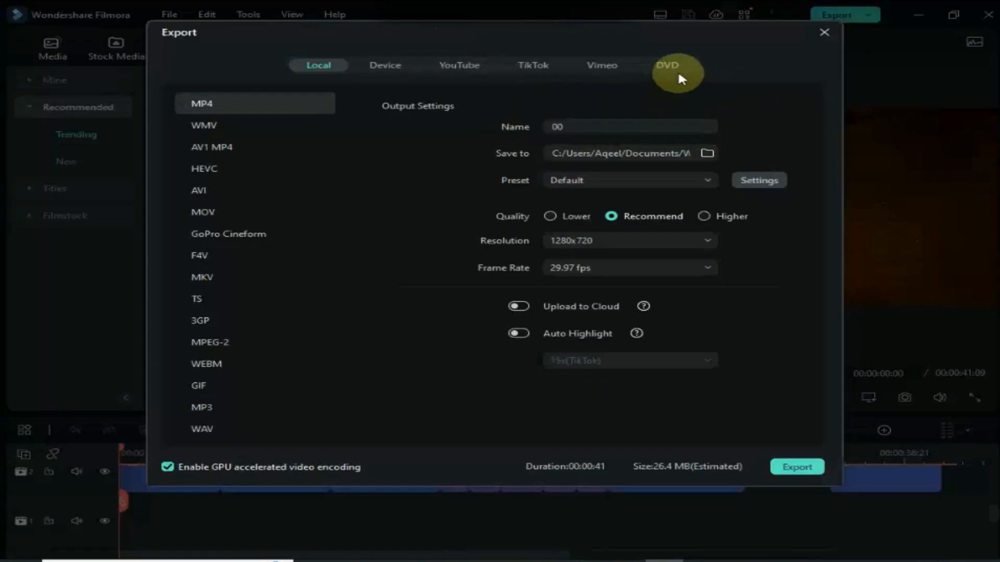
click(666, 64)
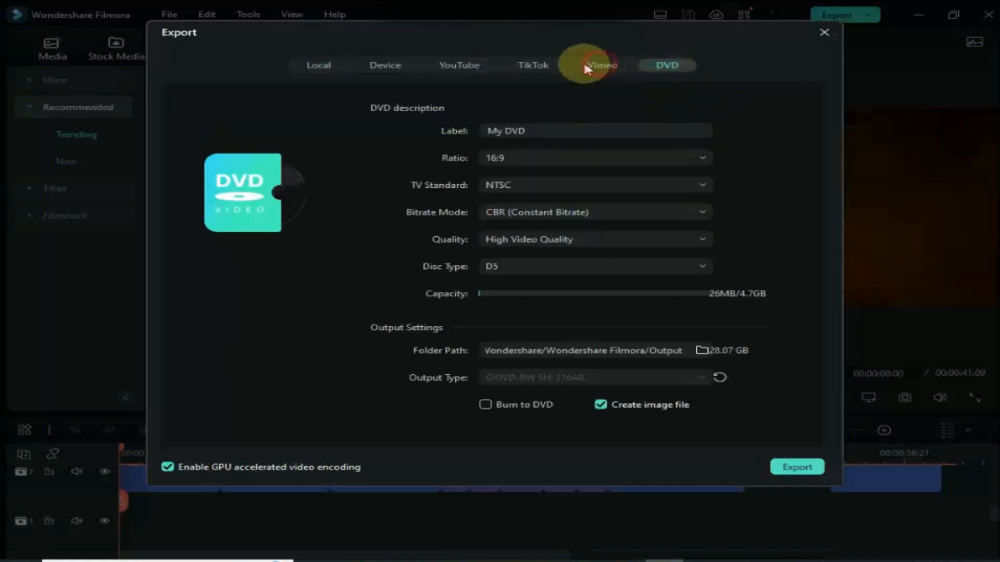
click(458, 73)
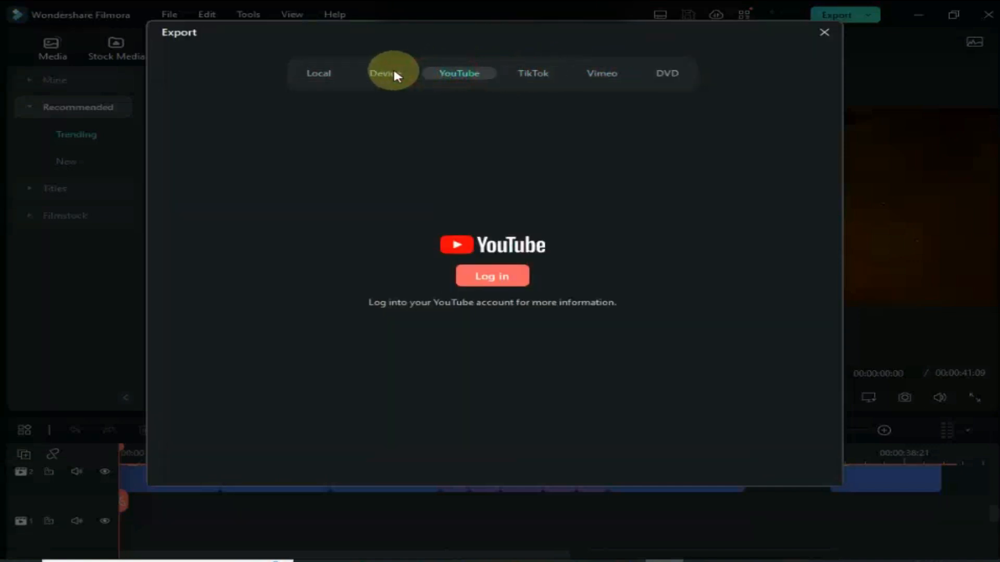
click(384, 73)
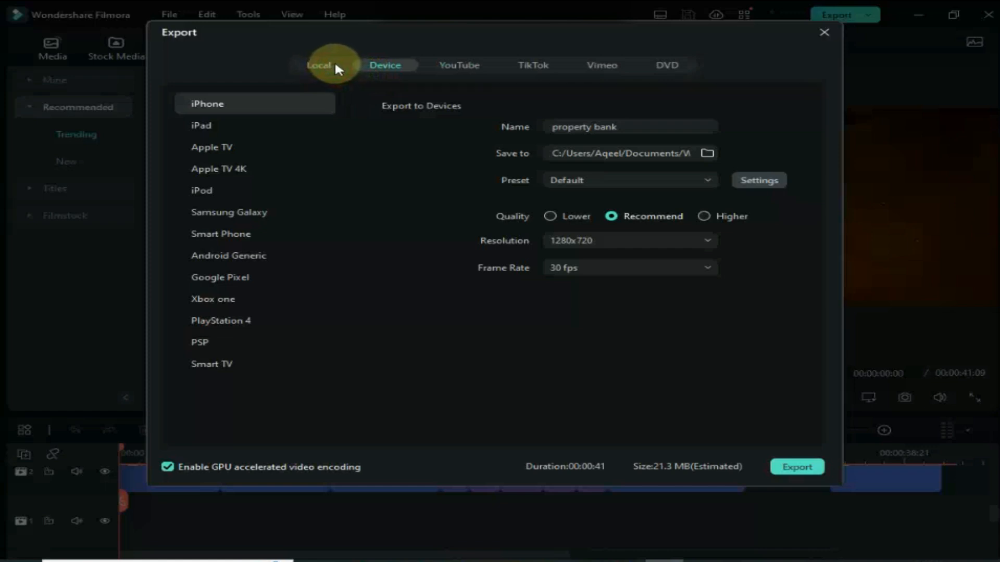
click(319, 65)
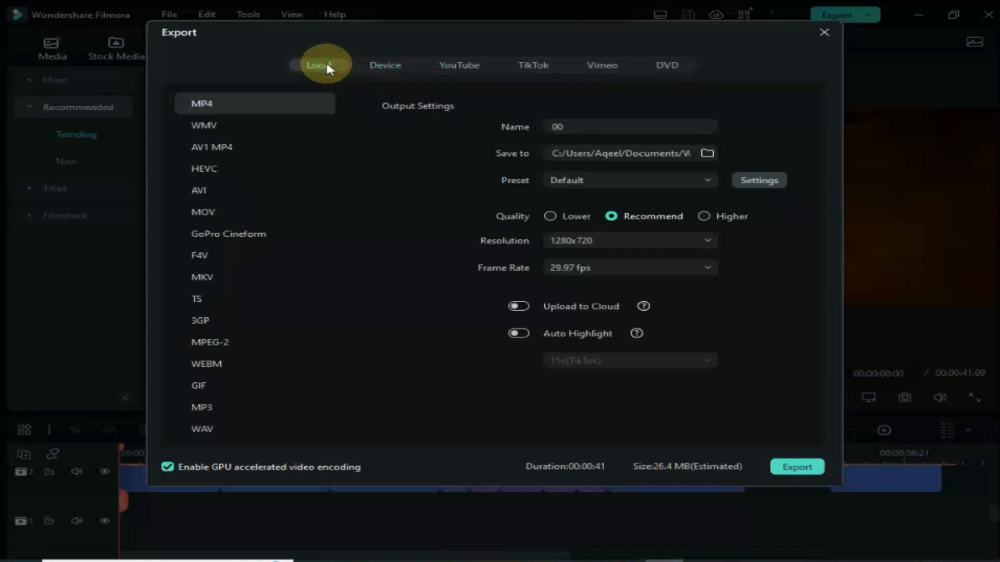
click(628, 240)
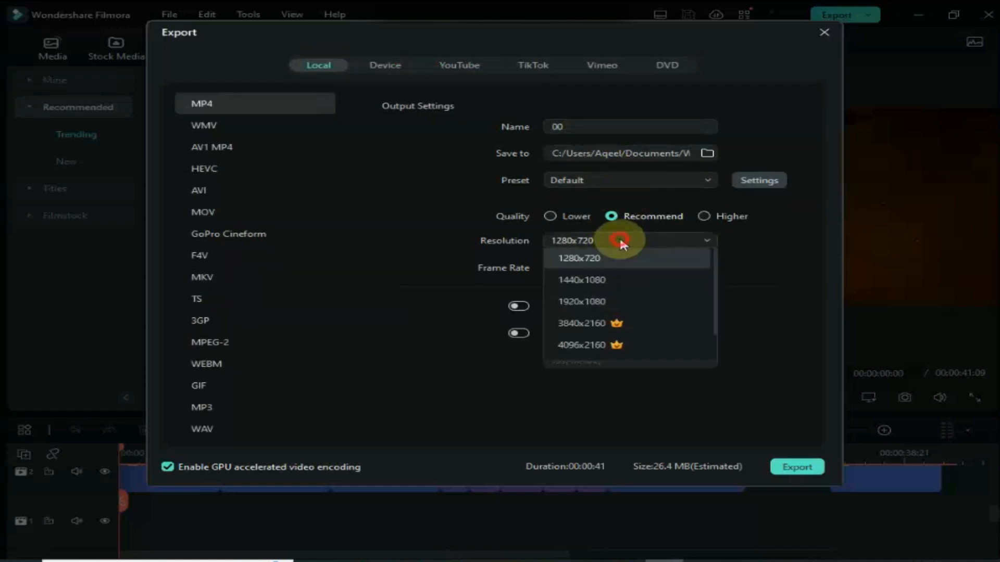
click(579, 258)
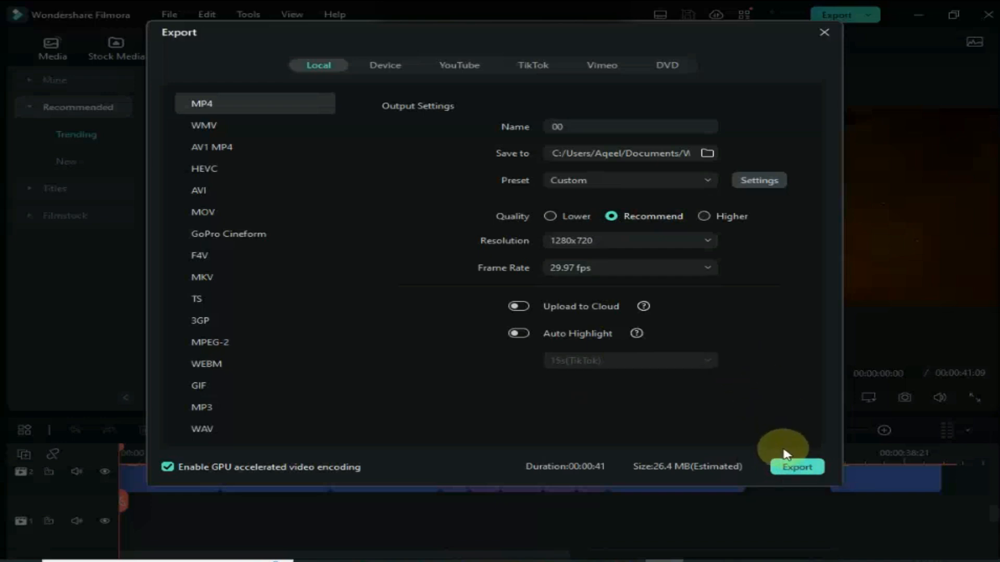
Export the project as 00.mp4 so the progress window shows Converting
click(823, 32)
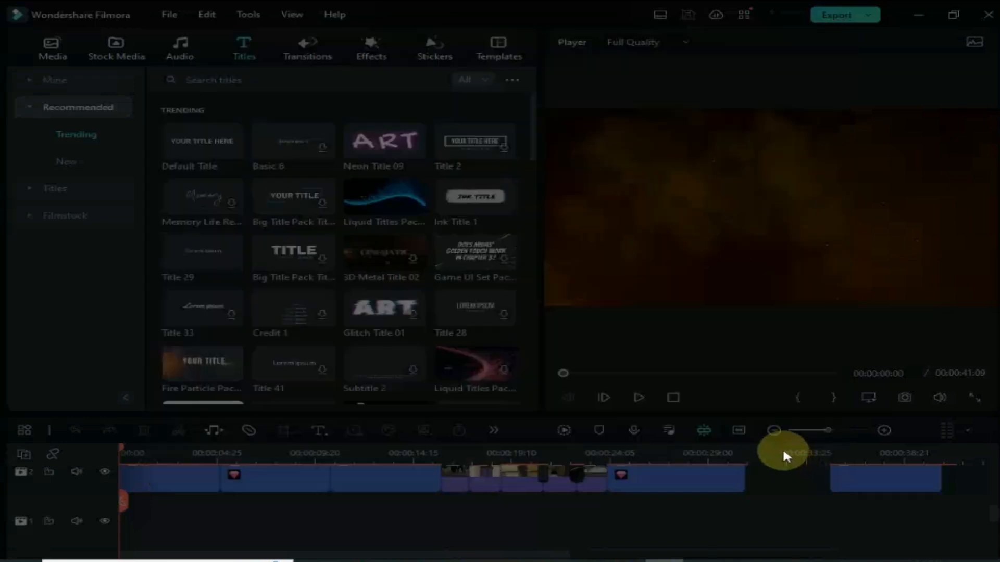
click(835, 15)
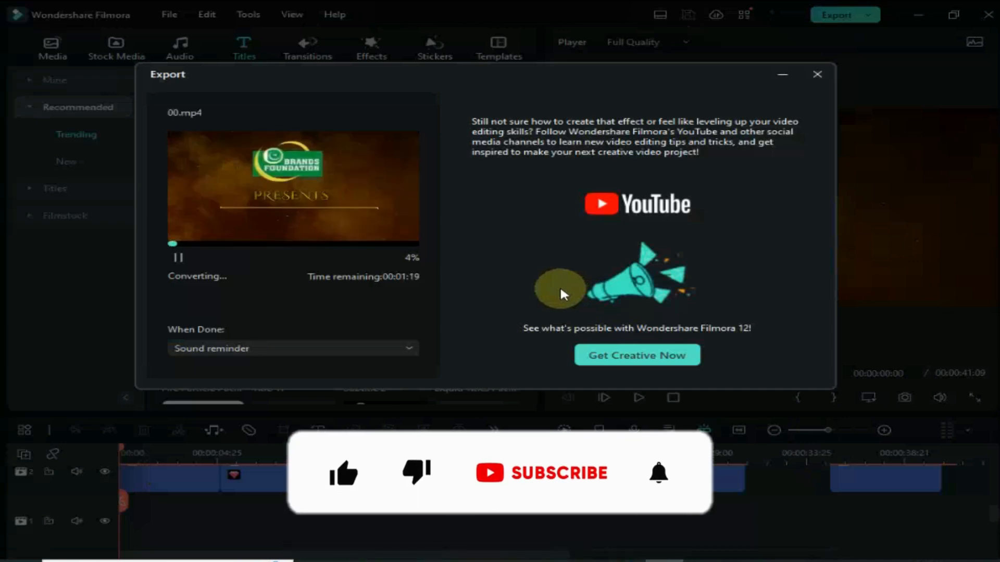
mouse_move(574, 511)
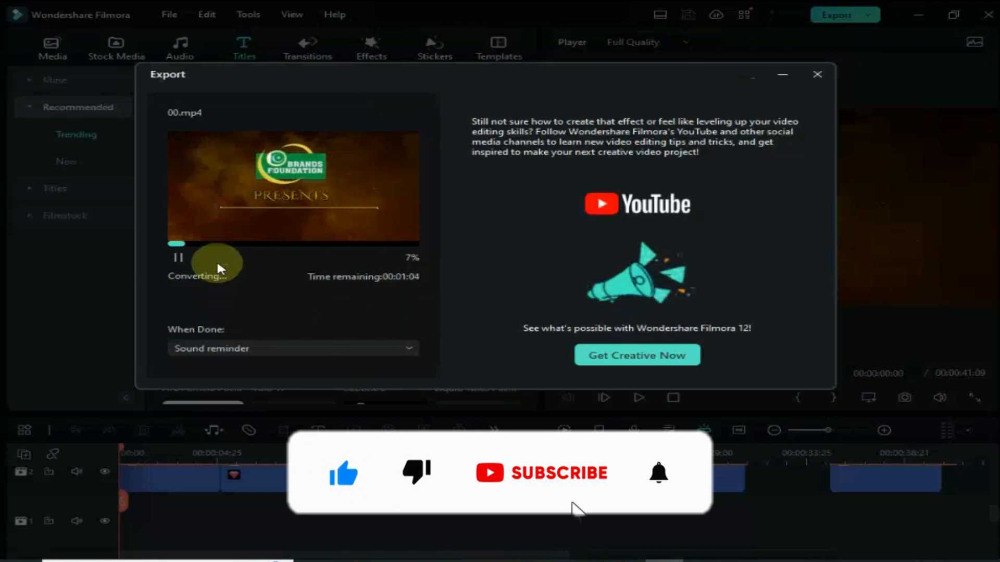